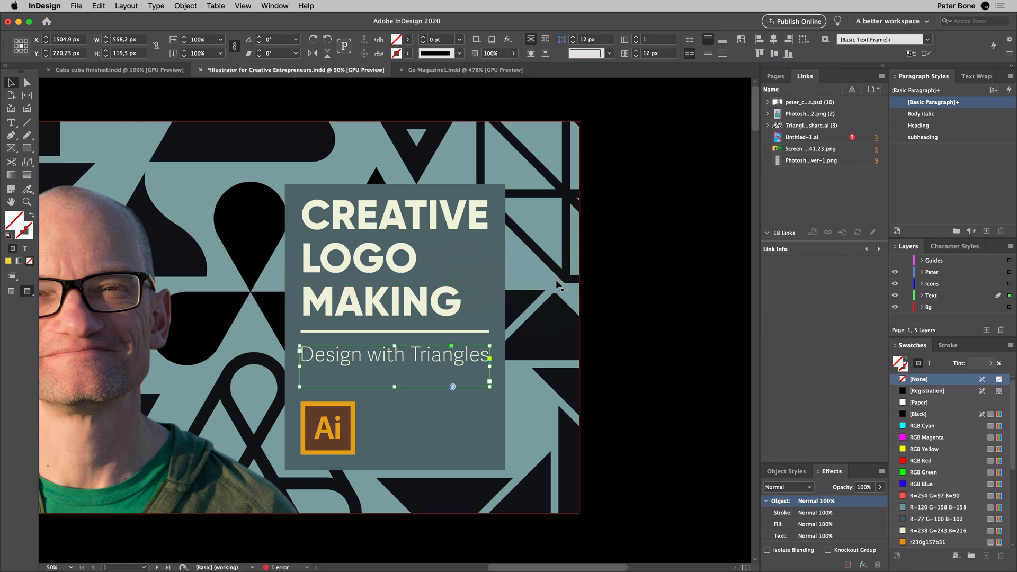
pyautogui.moveTo(363, 90)
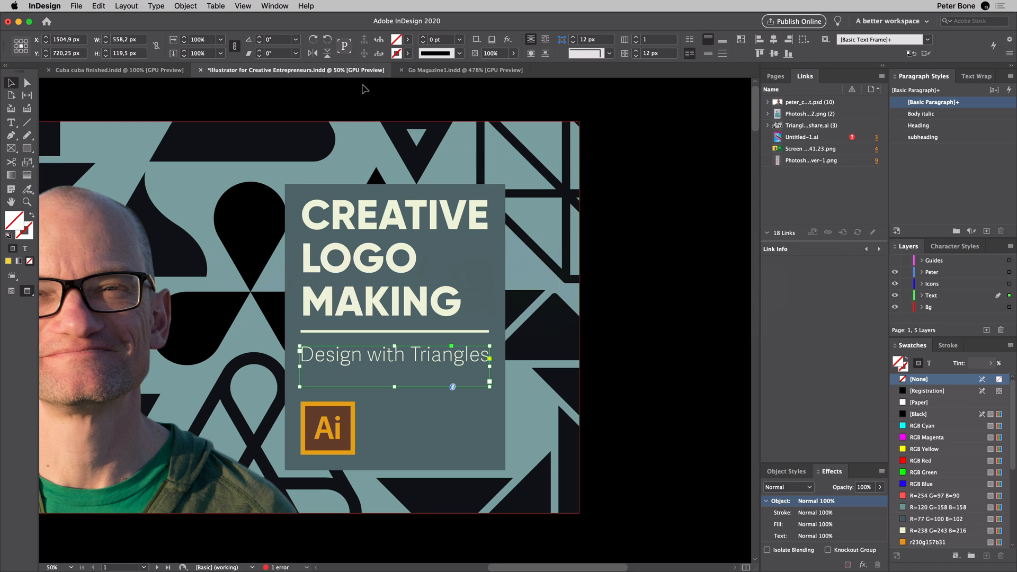
pyautogui.moveTo(745, 168)
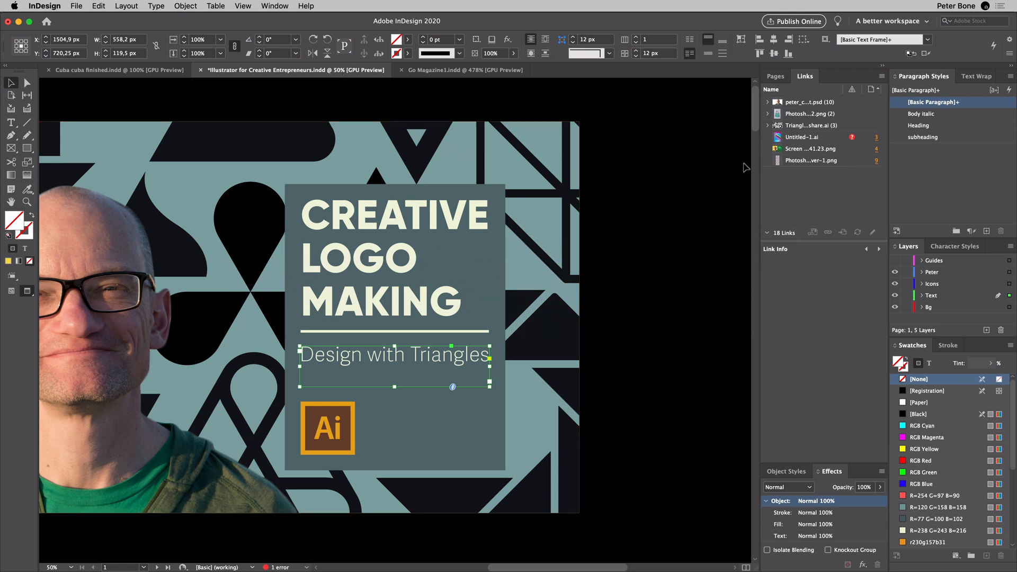
# Reach Edit > Keyboard Shortcuts and choose the [Default] shortcut set.
pyautogui.click(881, 76)
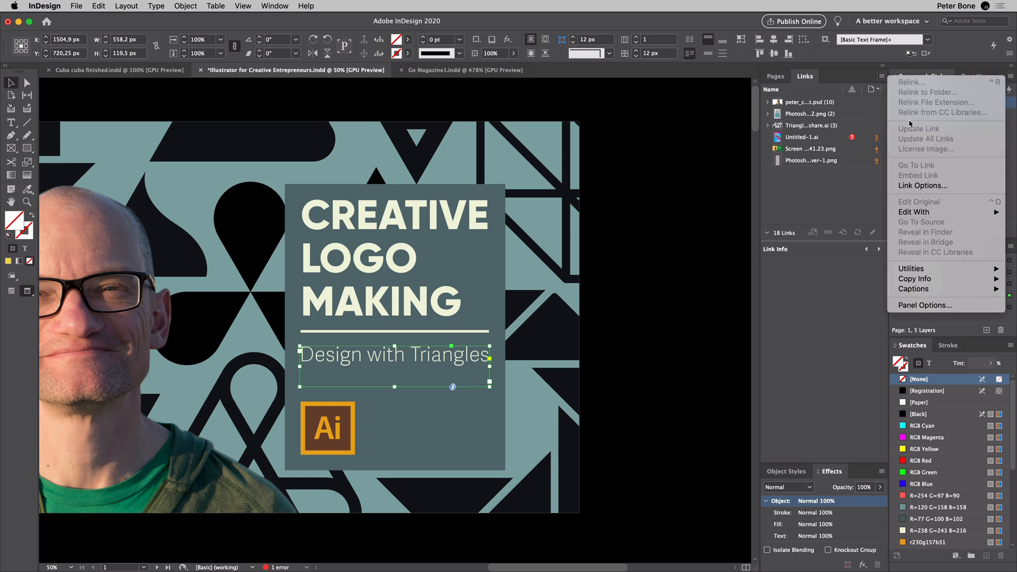
pyautogui.moveTo(913, 212)
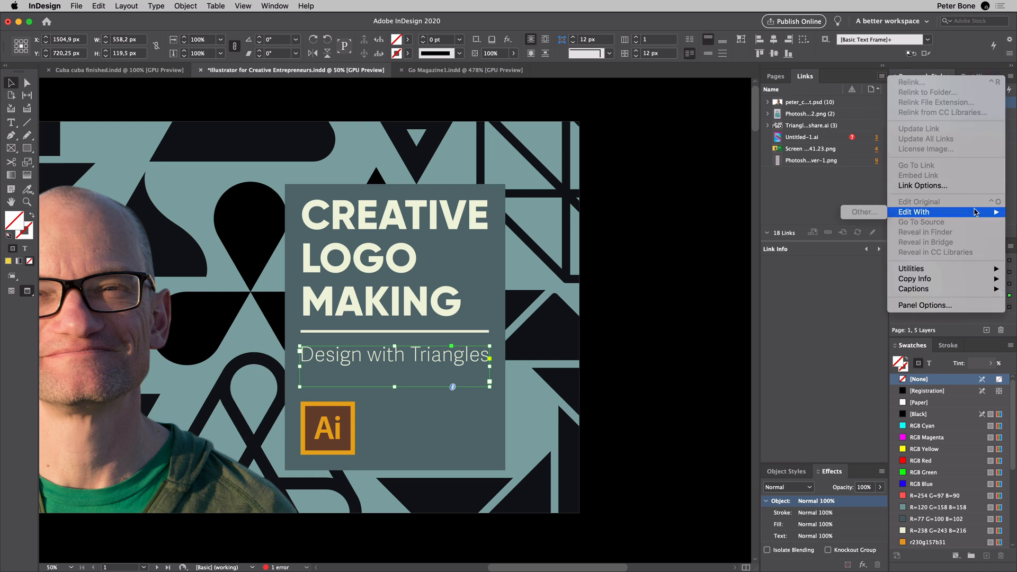
pyautogui.moveTo(836, 187)
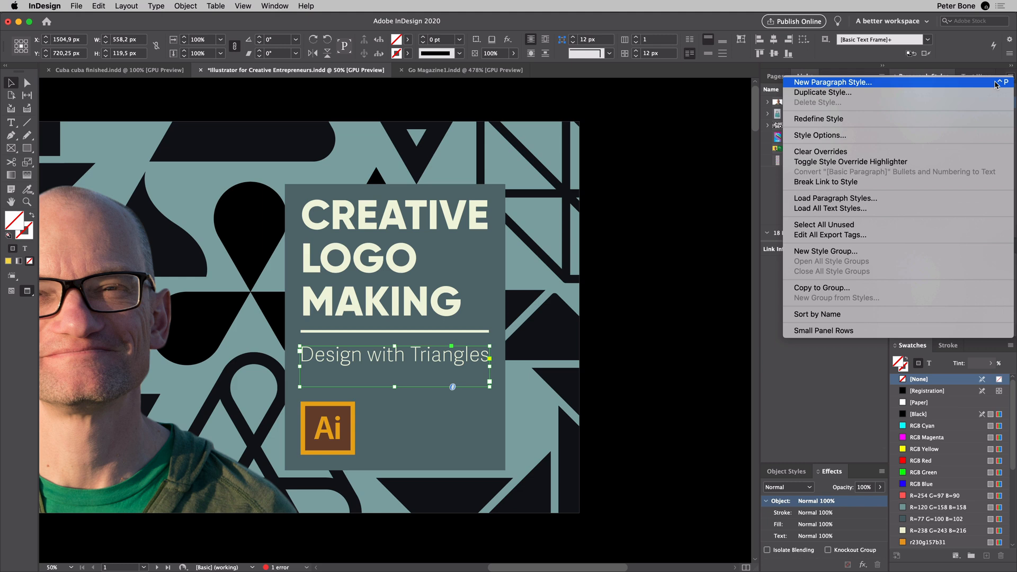
pyautogui.moveTo(635, 133)
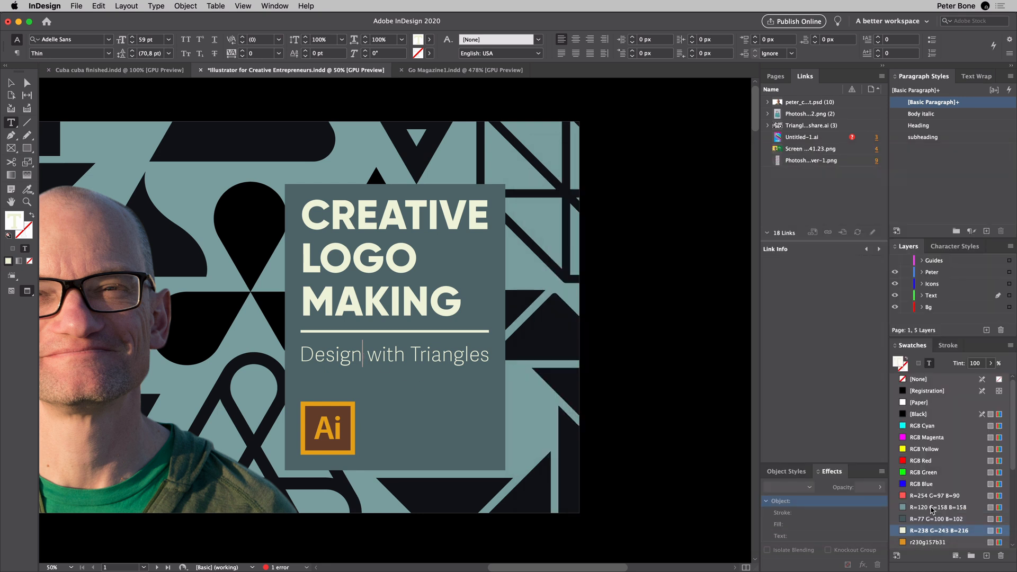
pyautogui.click(97, 5)
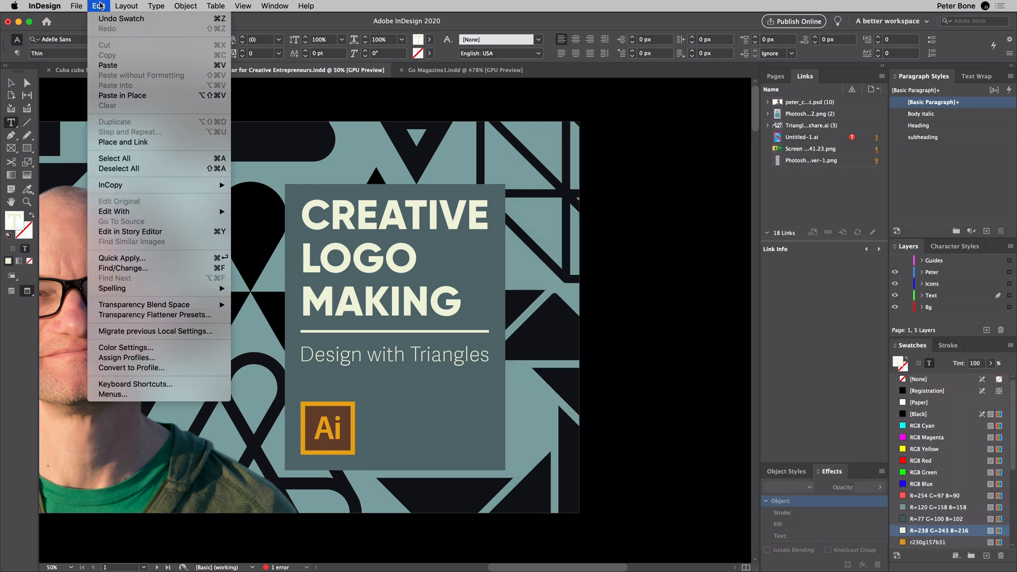
pyautogui.moveTo(131, 367)
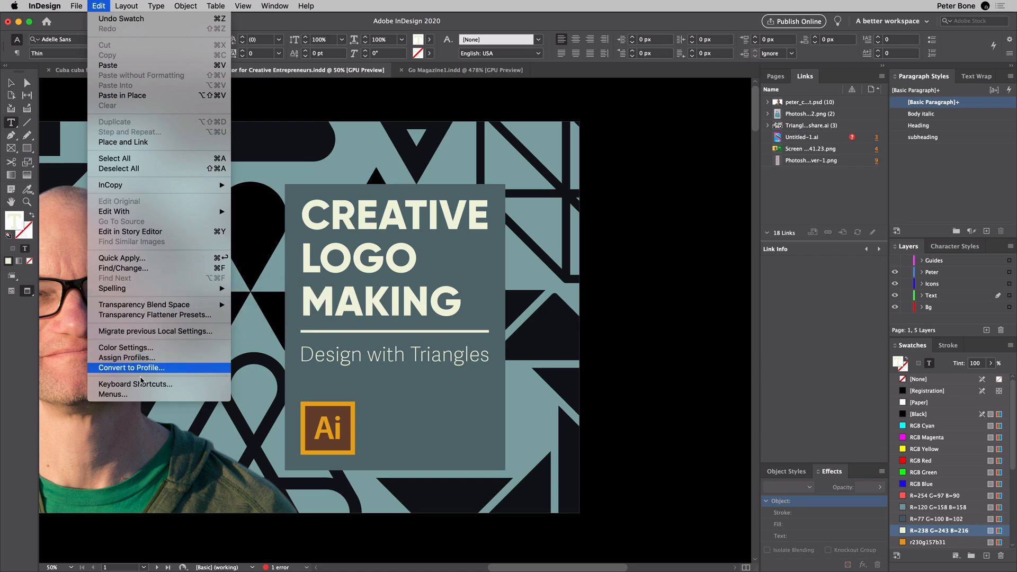
pyautogui.click(135, 384)
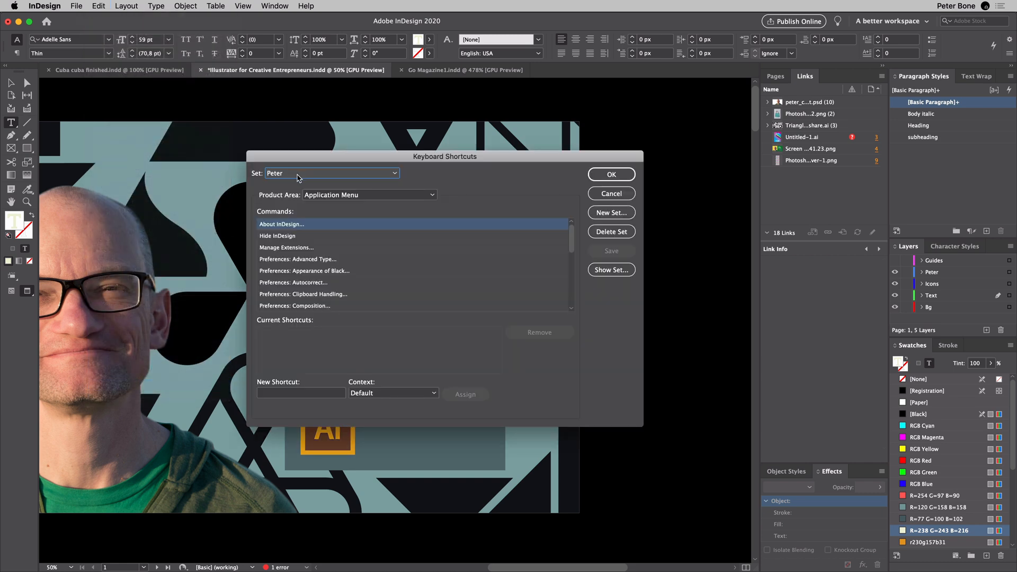
pyautogui.click(332, 174)
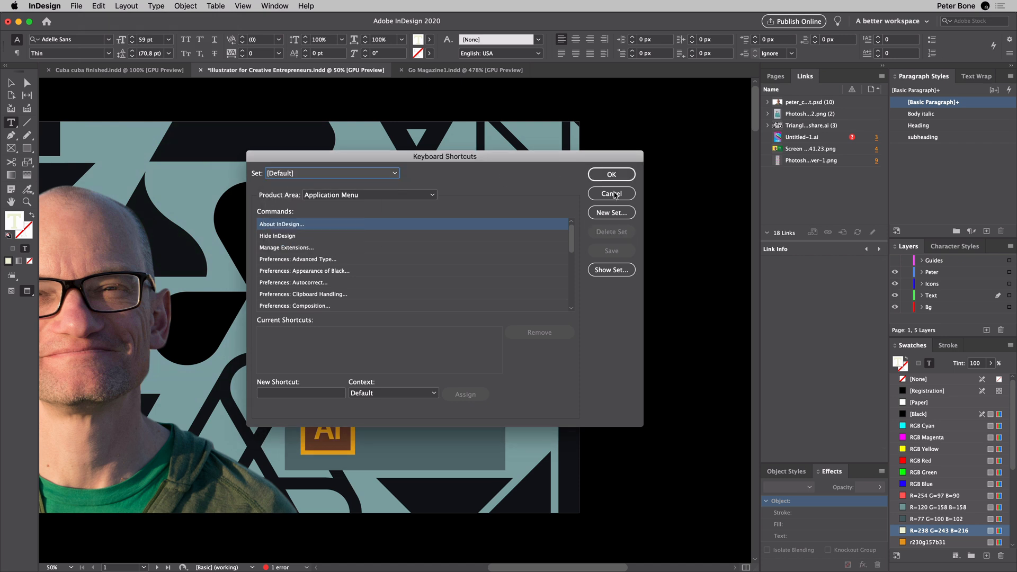
# Create a new shortcut set 'Default copy' based on [Default].
pyautogui.click(611, 212)
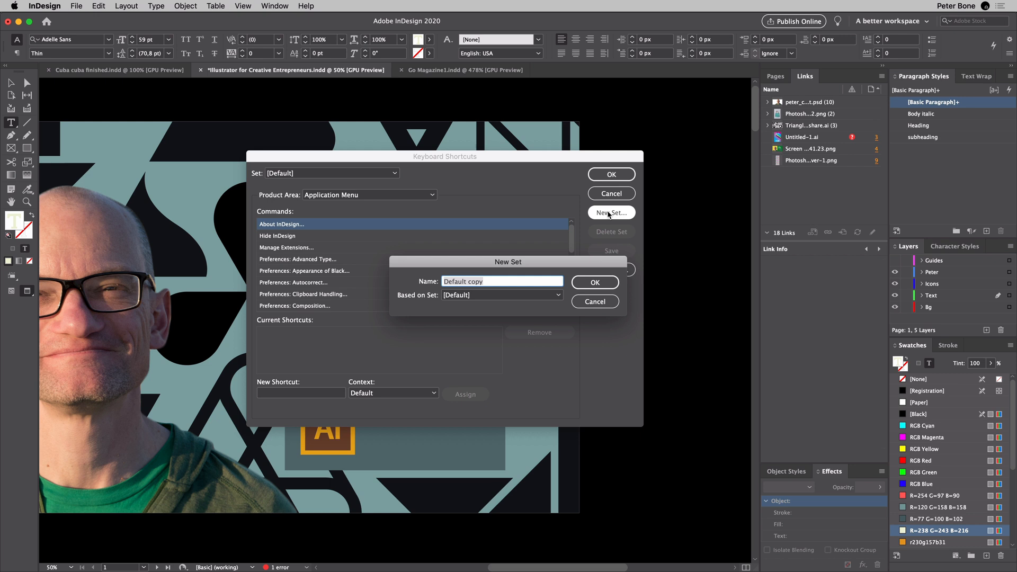
pyautogui.click(594, 283)
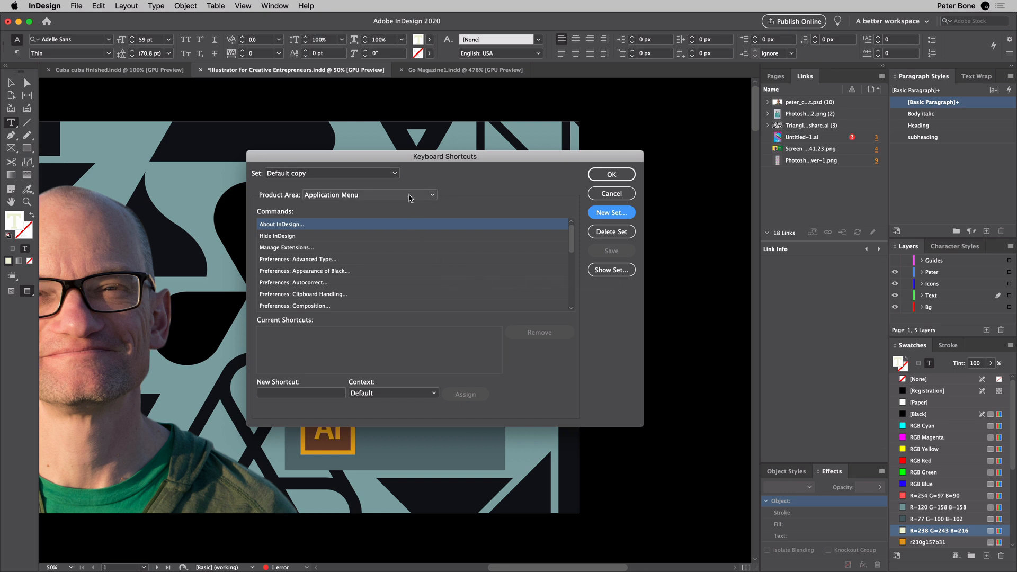
# Switch Product Area to Panel Menus and select Paragraph Styles: New Paragraph Style.
pyautogui.click(370, 195)
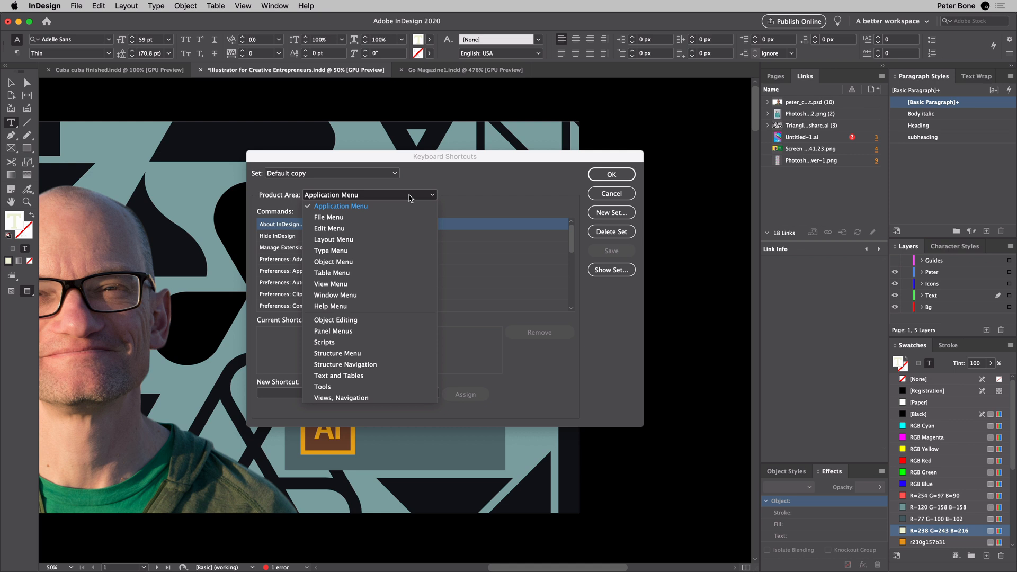
pyautogui.click(332, 331)
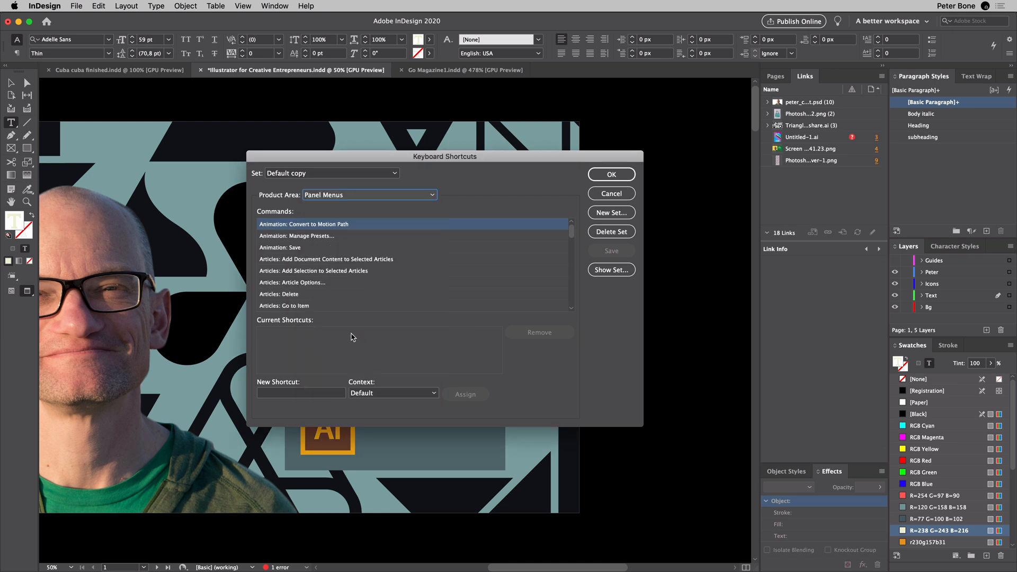
pyautogui.scroll(-3)
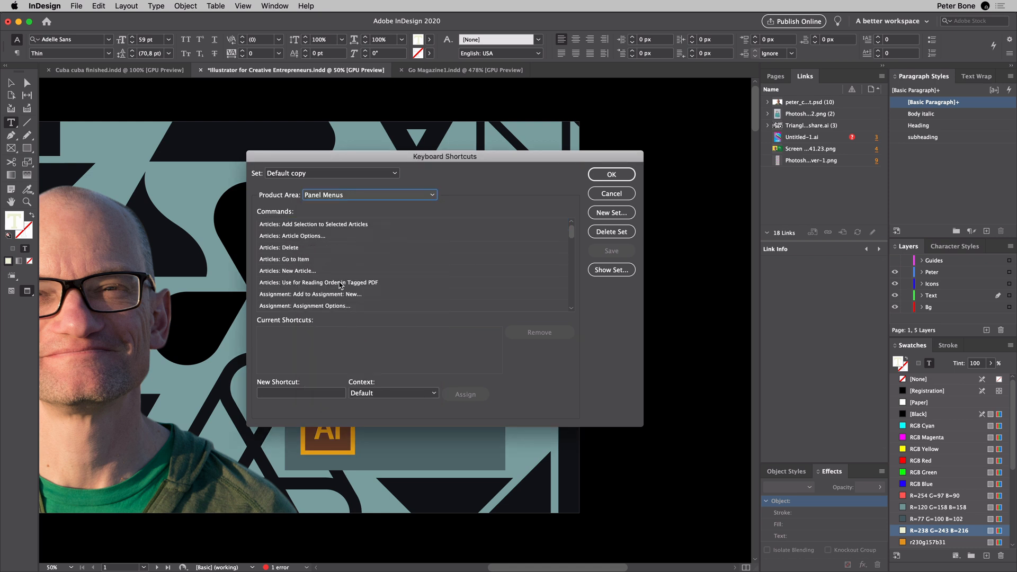
pyautogui.scroll(-3)
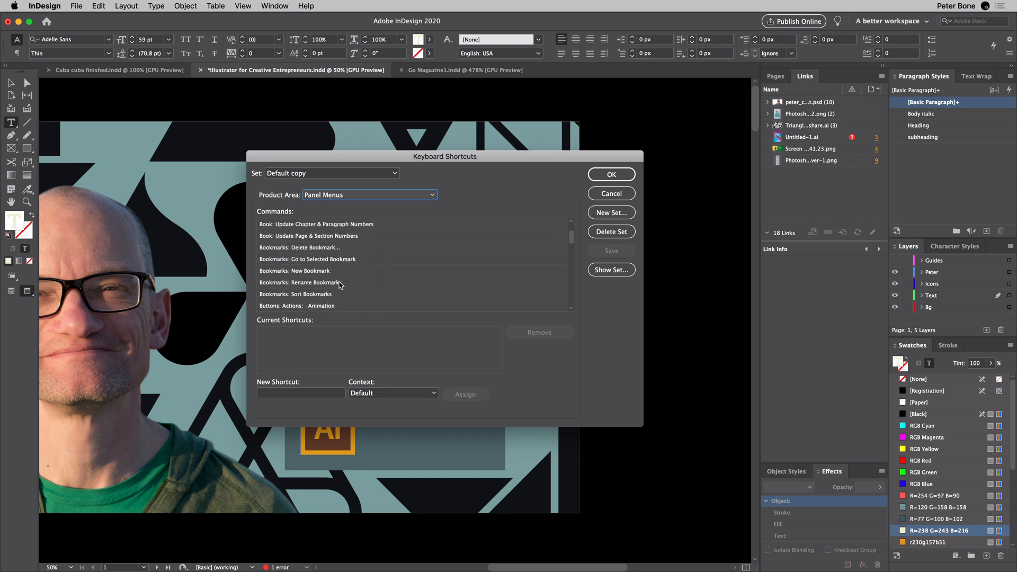
pyautogui.scroll(-3)
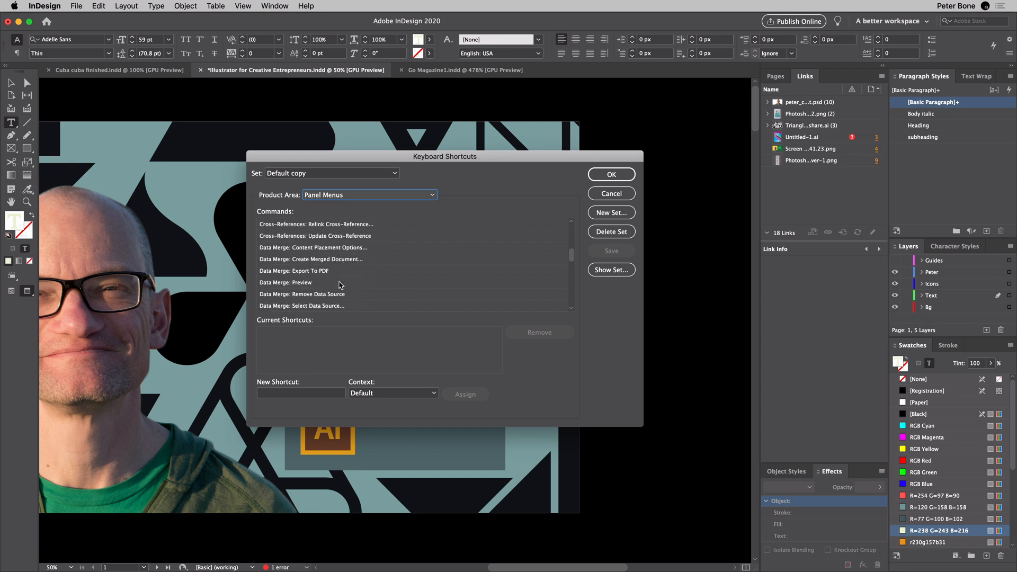
pyautogui.scroll(-3)
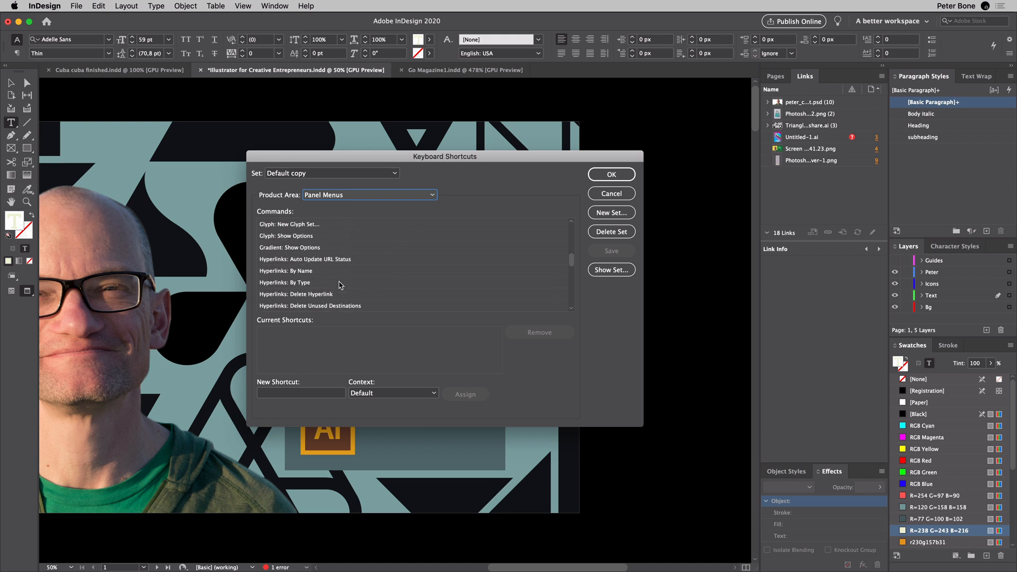
pyautogui.scroll(-3)
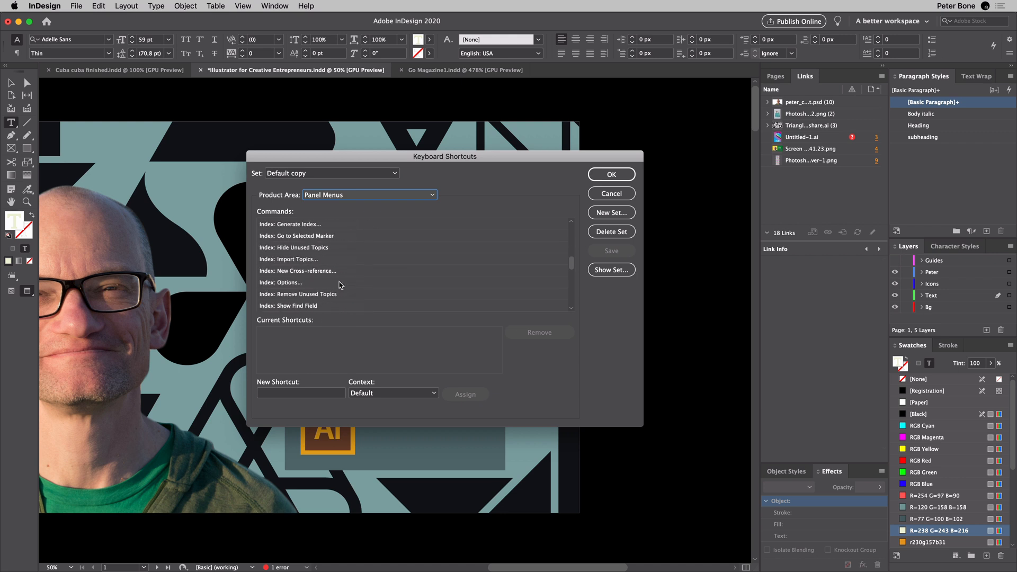
pyautogui.scroll(-3)
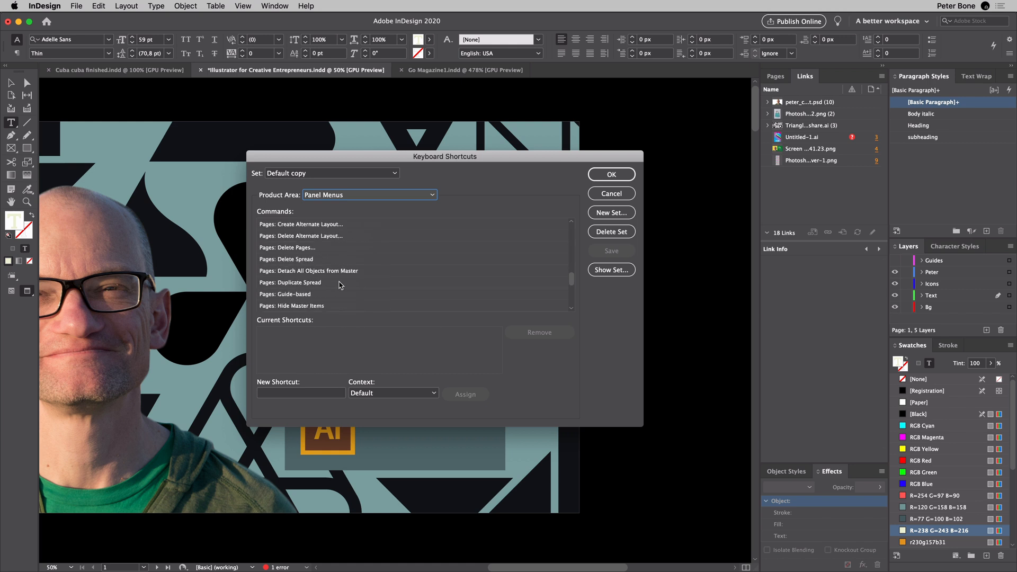
pyautogui.scroll(-3)
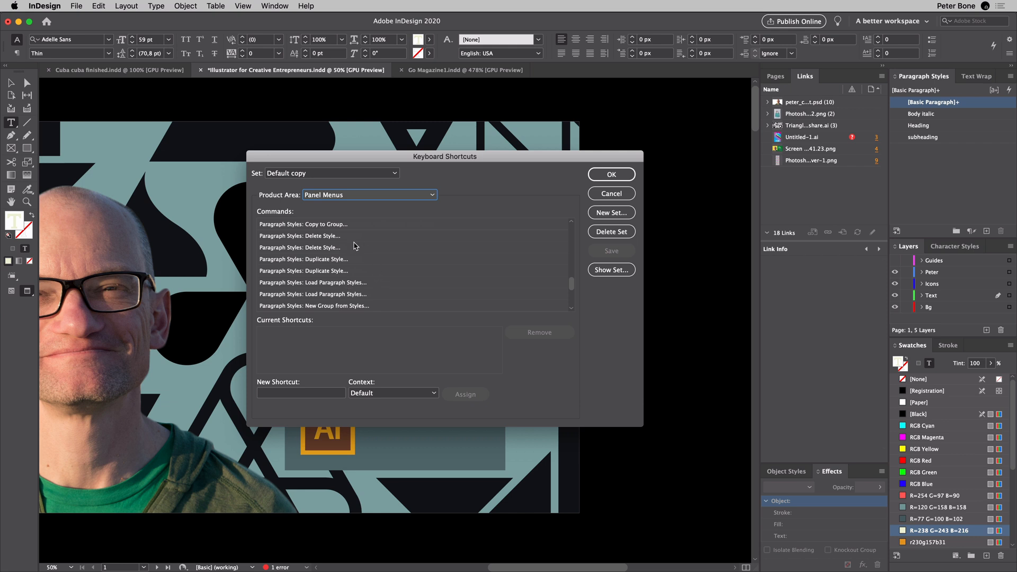
pyautogui.scroll(-3)
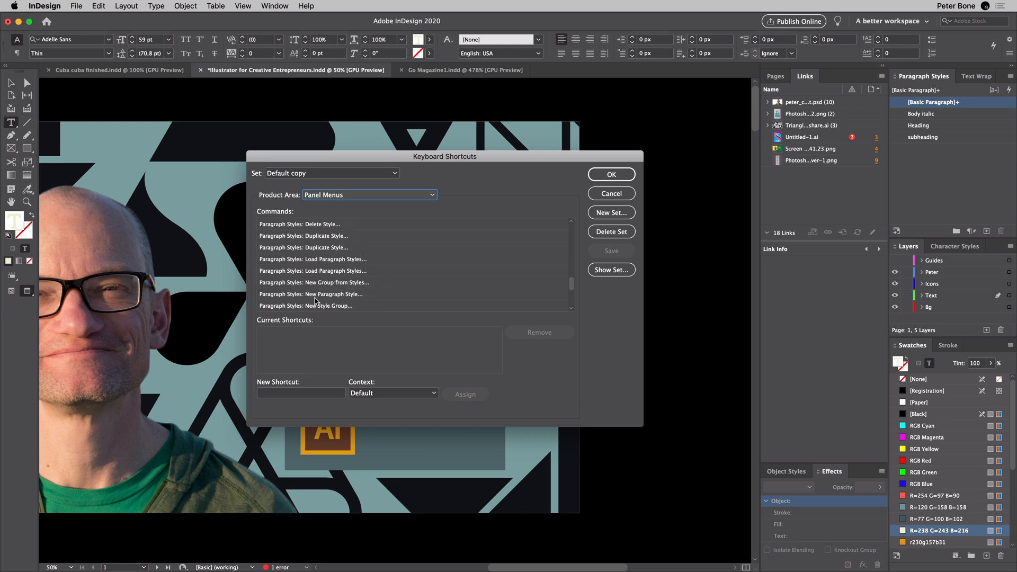
pyautogui.click(333, 294)
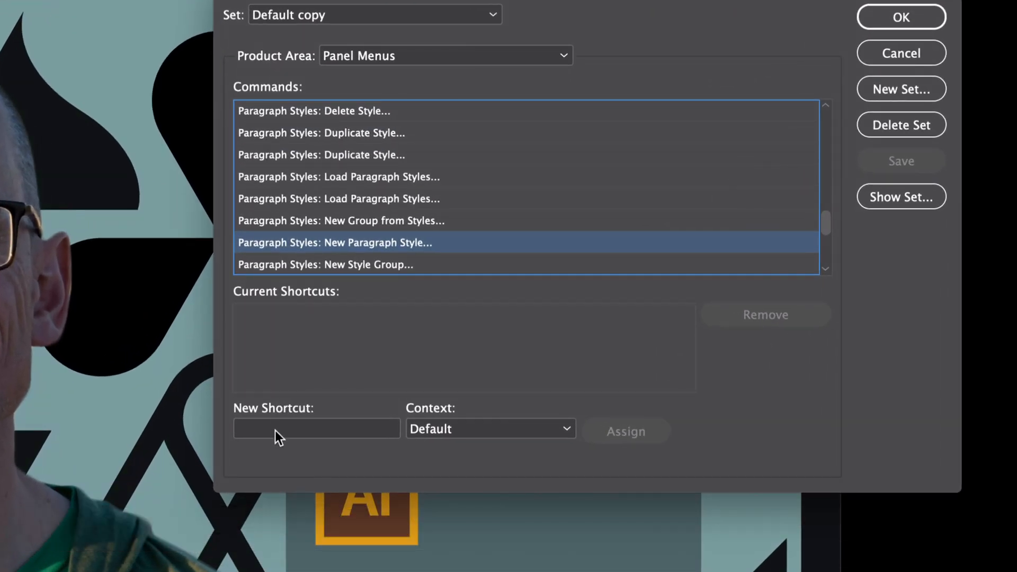
# Enter Ctrl+P in the New Shortcut field, shown as [unassigned].
pyautogui.click(313, 428)
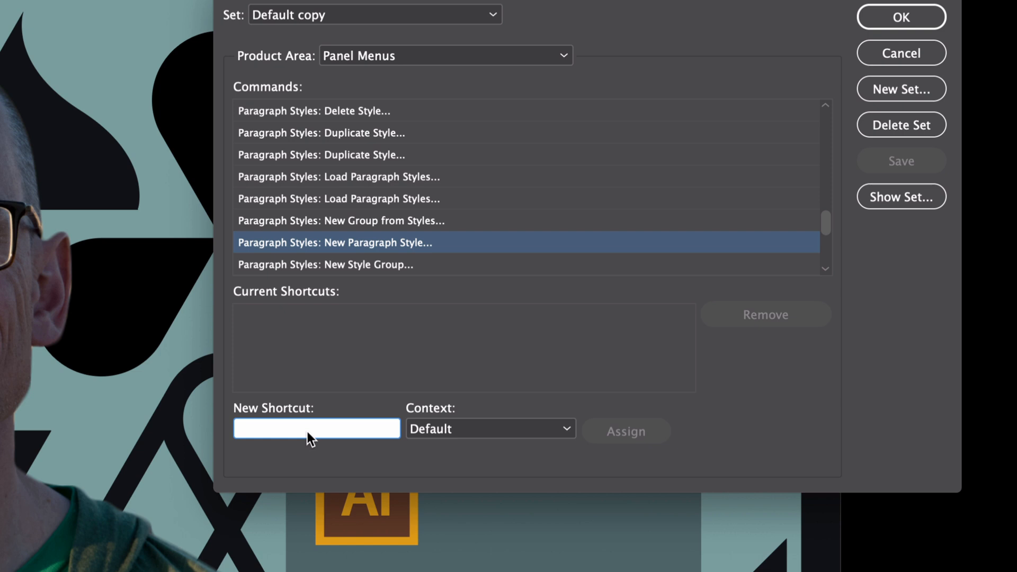
pyautogui.click(316, 429)
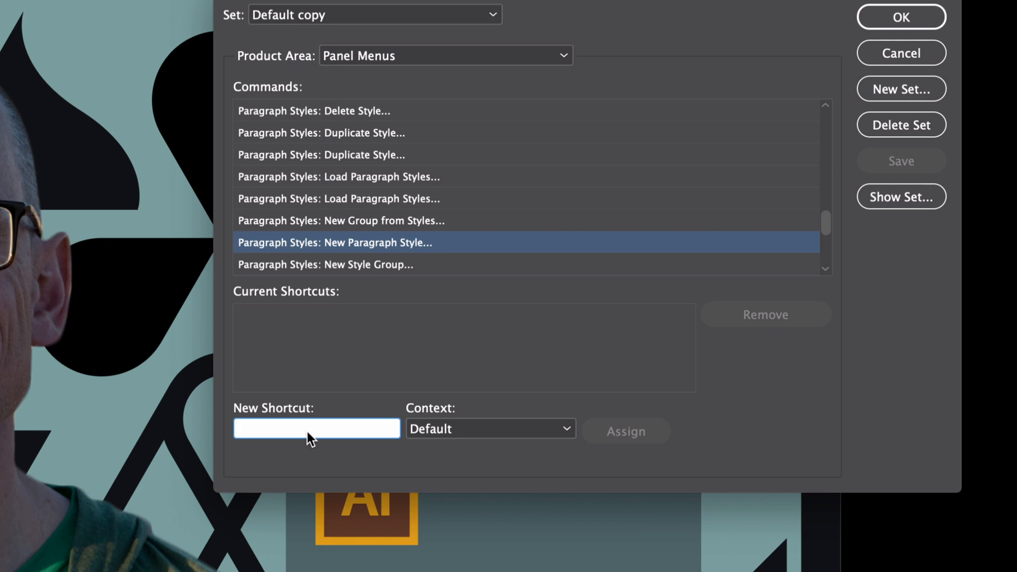
pyautogui.click(316, 429)
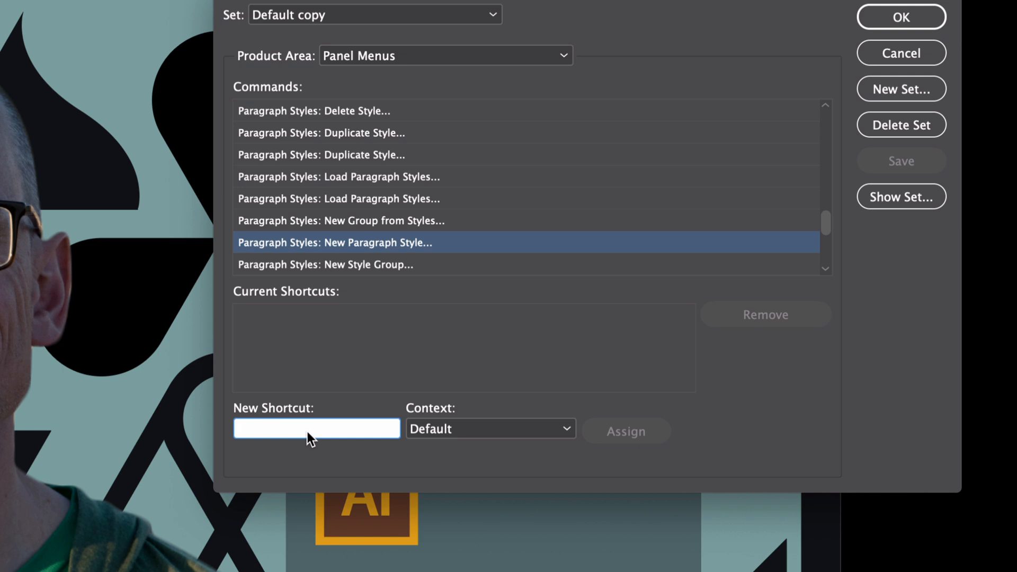
pyautogui.click(317, 429)
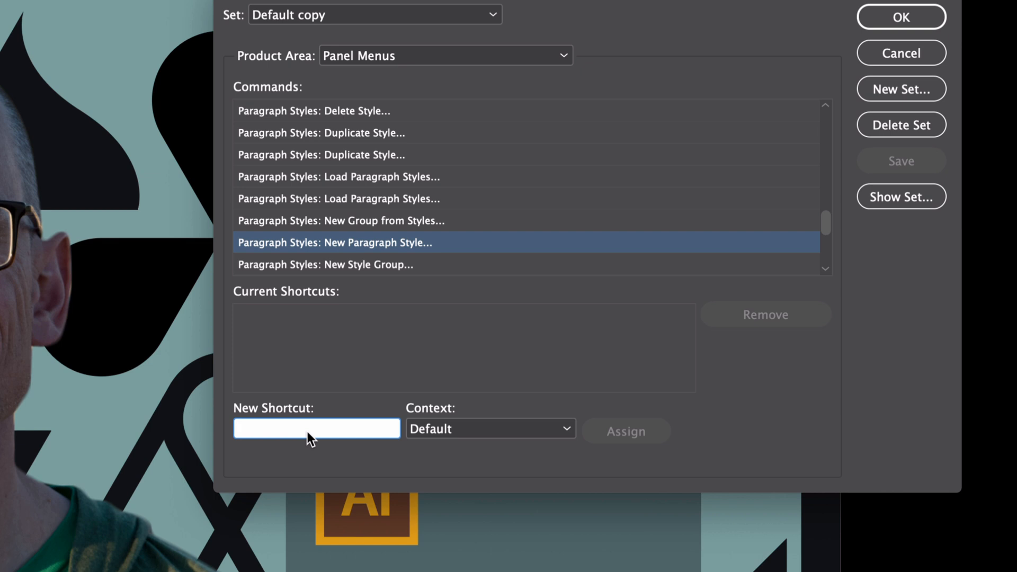
pyautogui.click(315, 428)
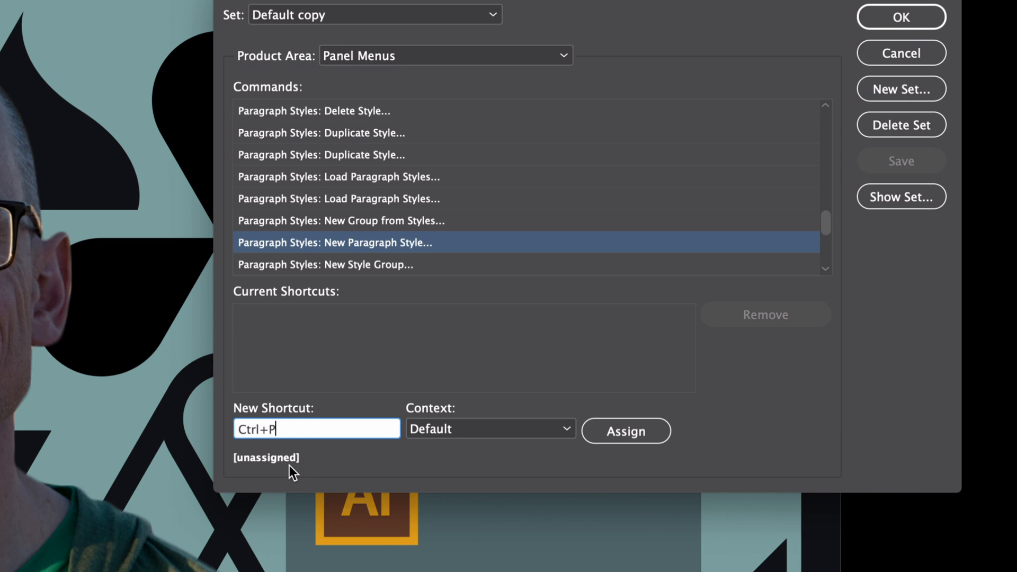
pyautogui.moveTo(568, 454)
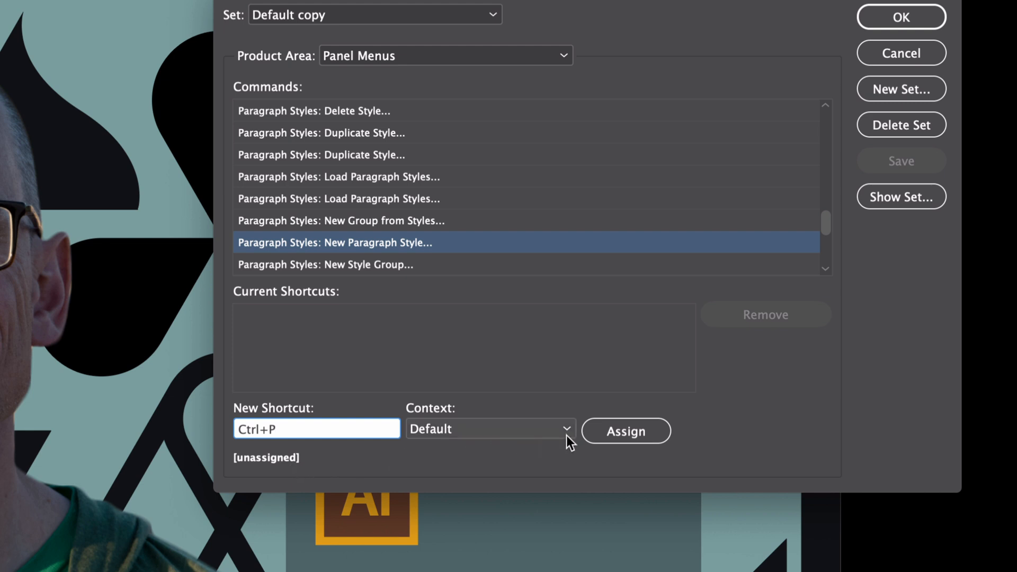
# Assign Ctrl+P to New Paragraph Style, save the Default copy set and close the dialog.
pyautogui.click(626, 431)
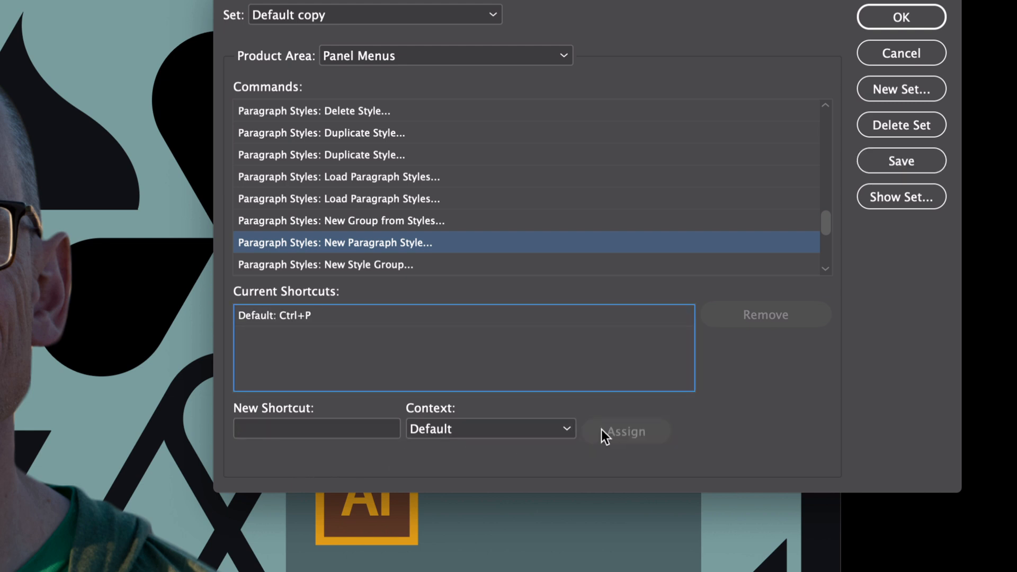
pyautogui.moveTo(288, 340)
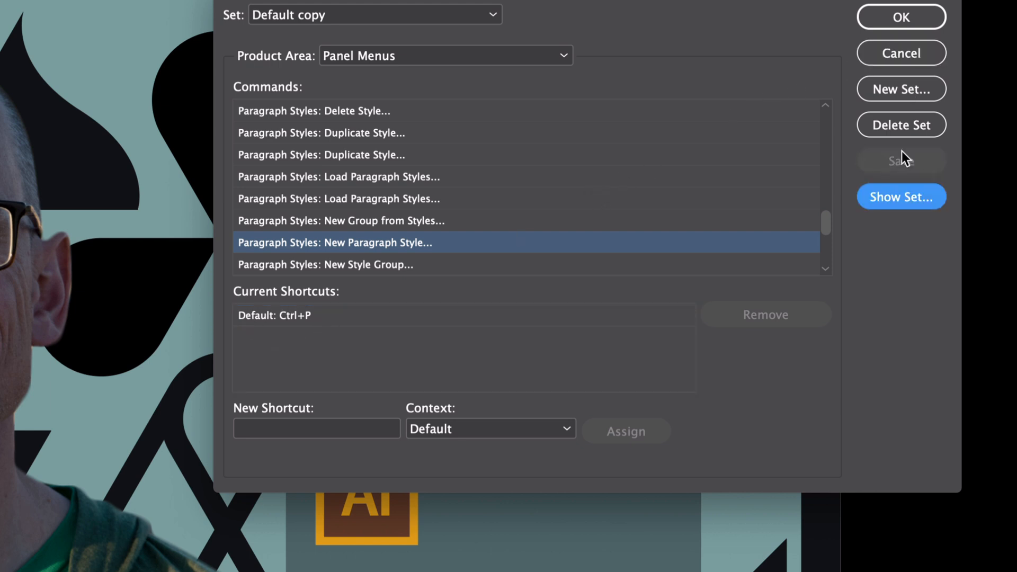
pyautogui.click(901, 16)
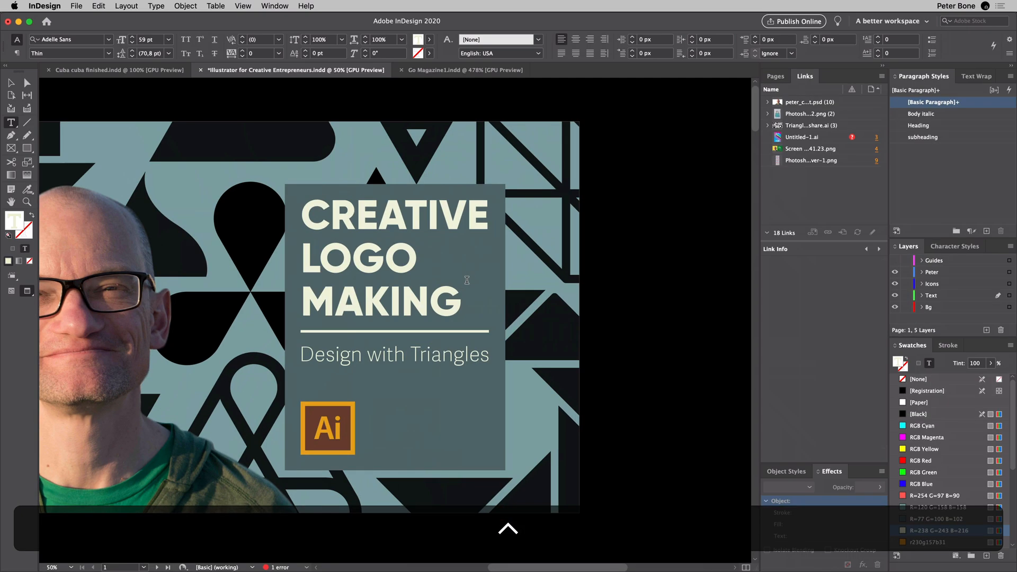